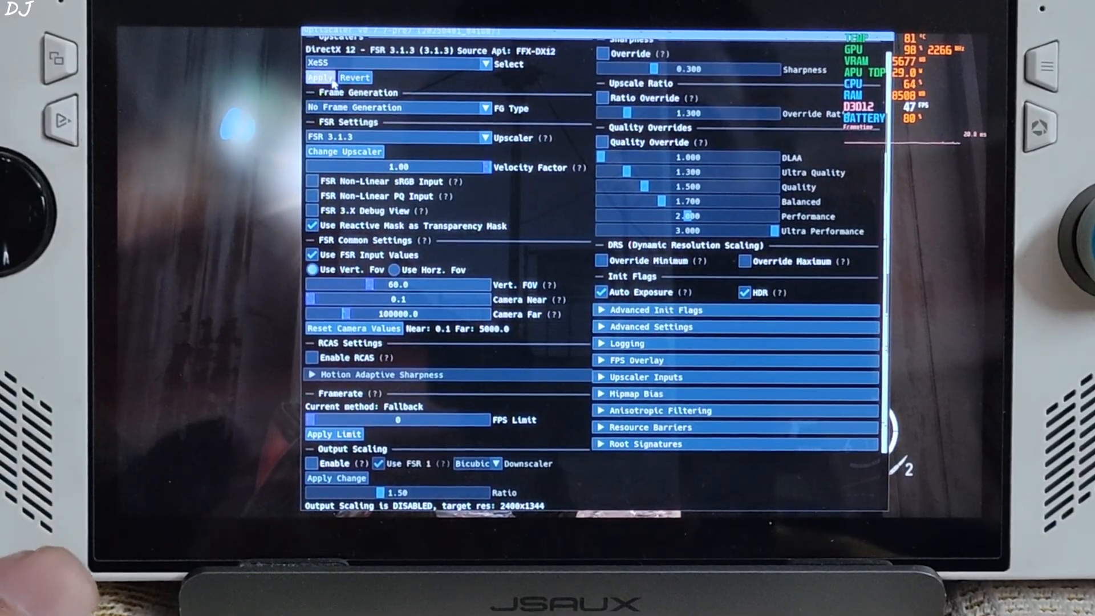
- Apply XeSS as the game's upscaler in OptiScaler, replacing FSR 3.1.3
{"action": "left_click", "coordinate": [319, 77]}
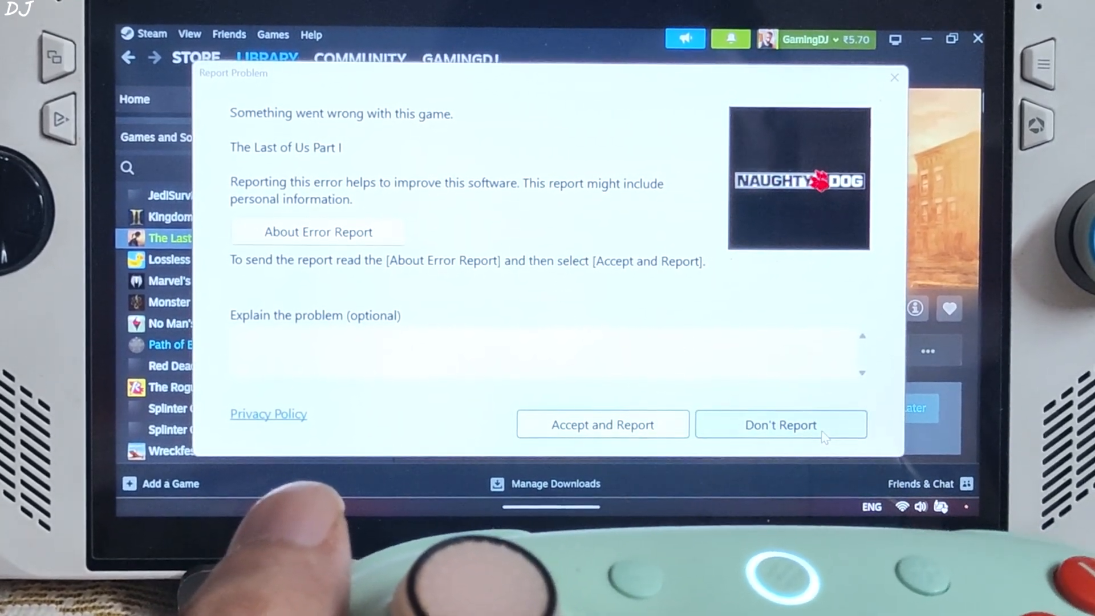
- Decline the crash report and safe mode so The Last of Us Part I relaunches normally
{"action": "left_click", "coordinate": [780, 425]}
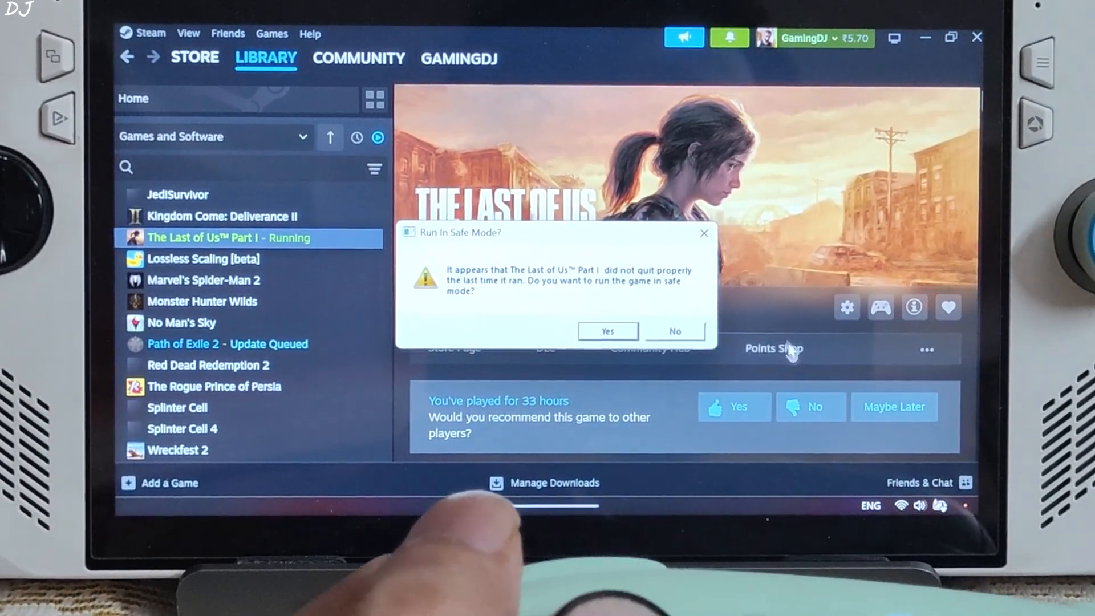
{"action": "left_click", "coordinate": [674, 330]}
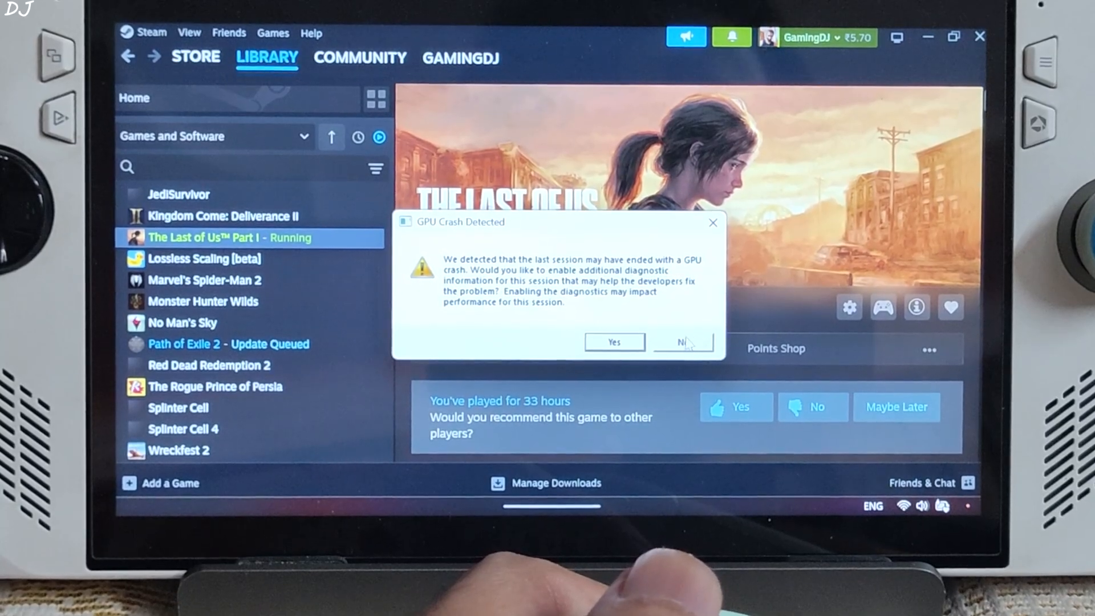